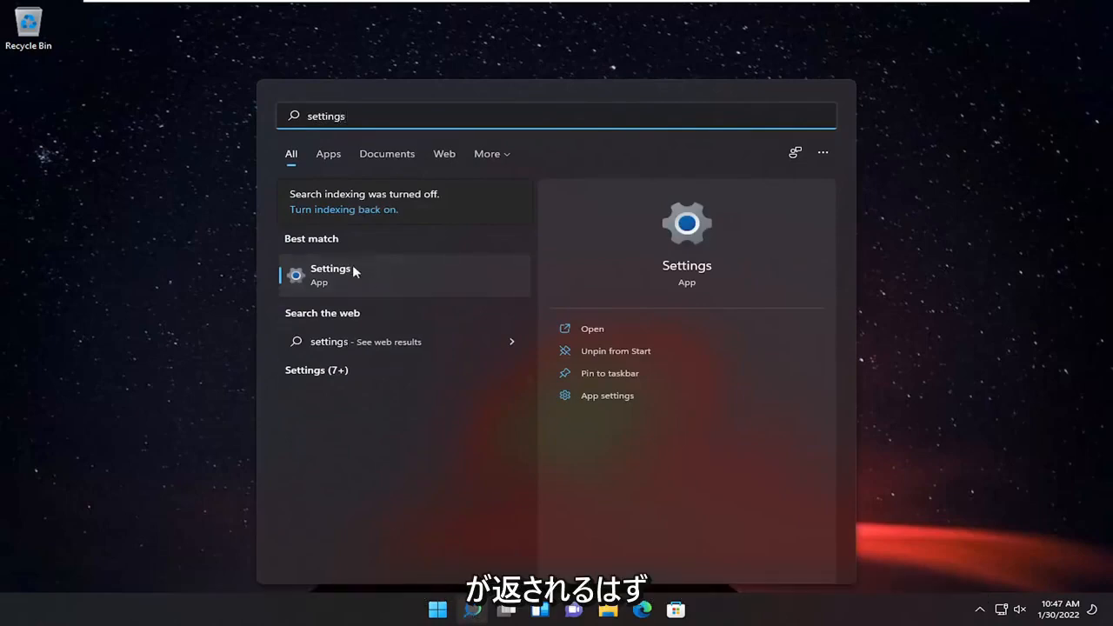
mouse_move(333, 281)
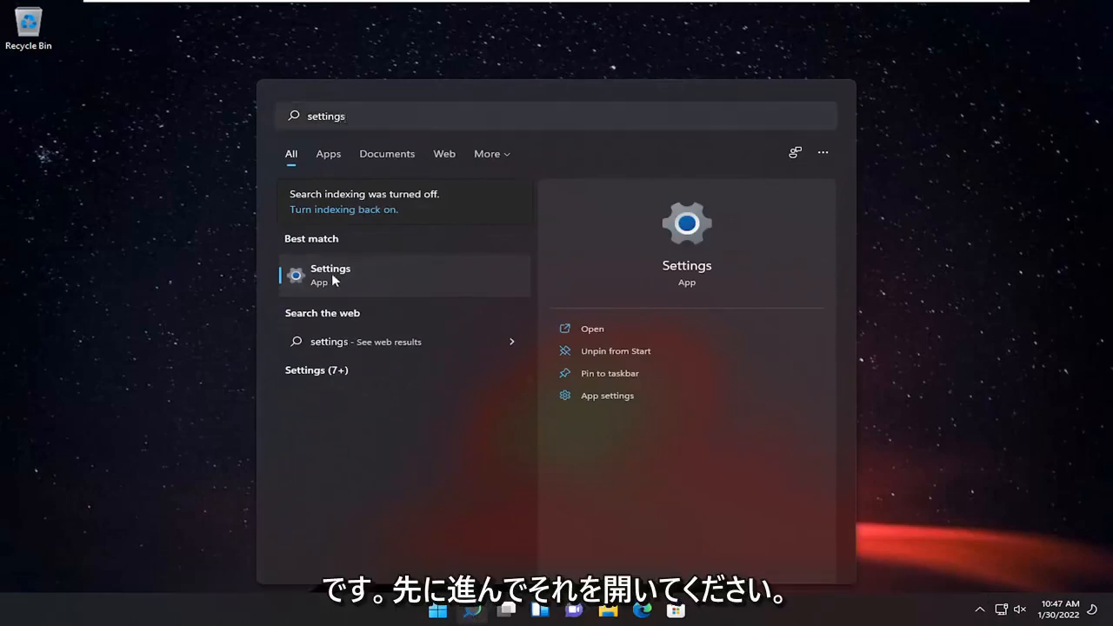
Launch the Settings app from the Best match result for "settings"
left_click(331, 274)
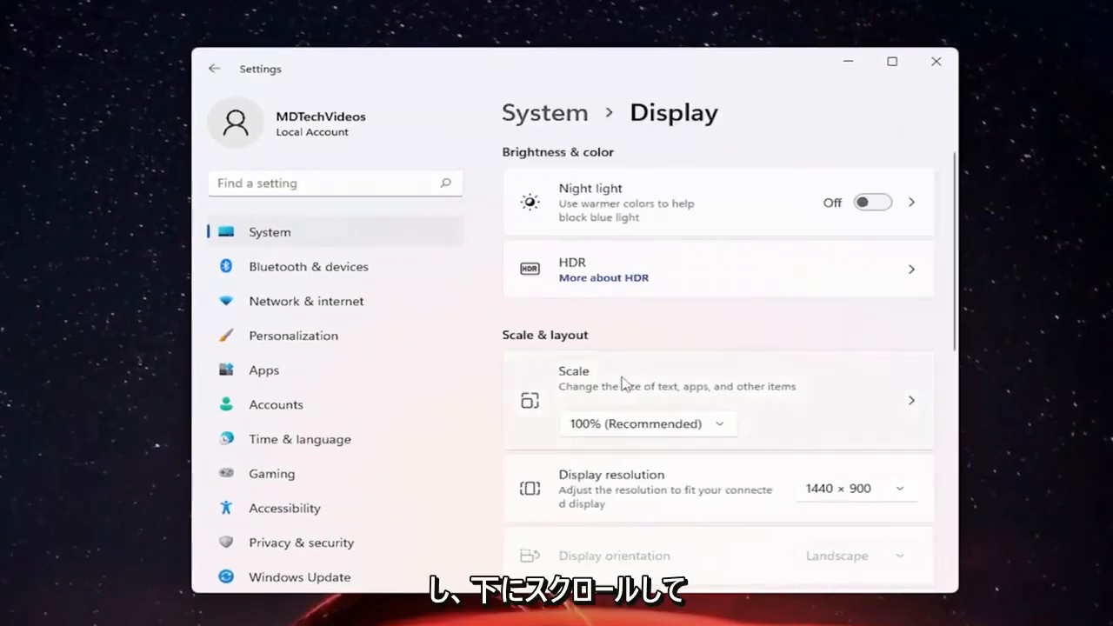
Scroll the Display page down to Related settings and the Advanced display entry
scroll("down", 3)
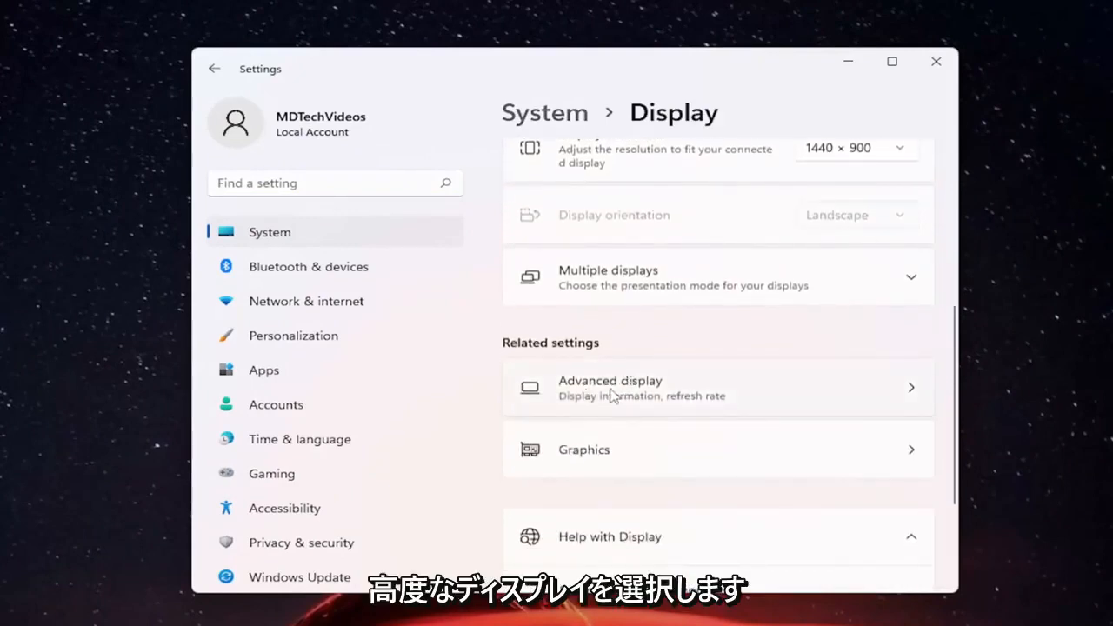
Open Advanced display and expand the refresh rate dropdown, showing only 60 Hz
left_click(610, 387)
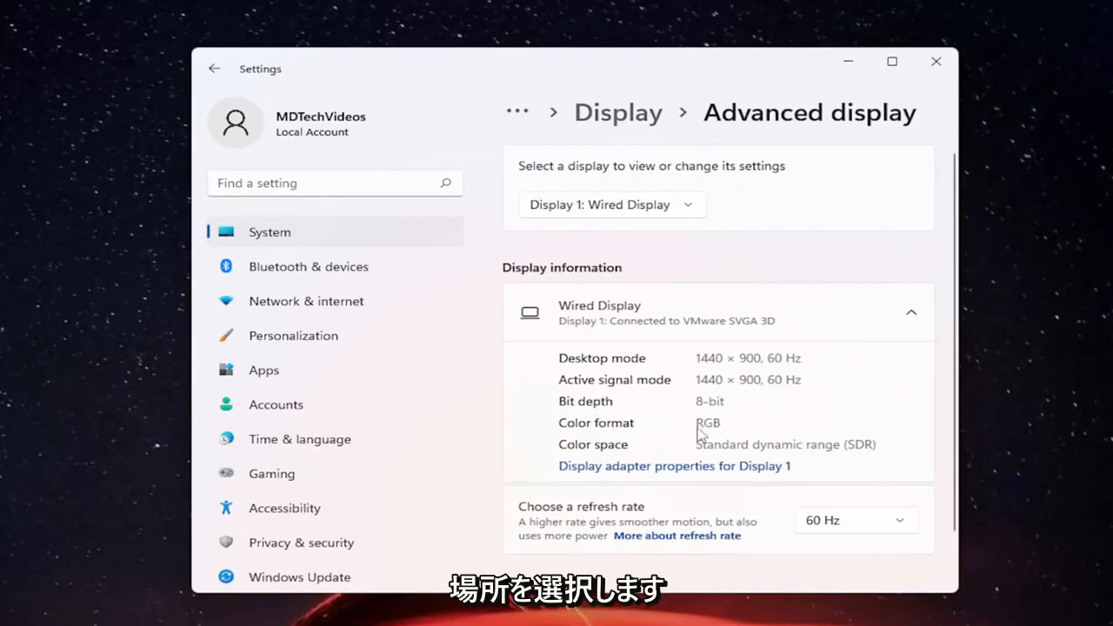
scroll("down", 3)
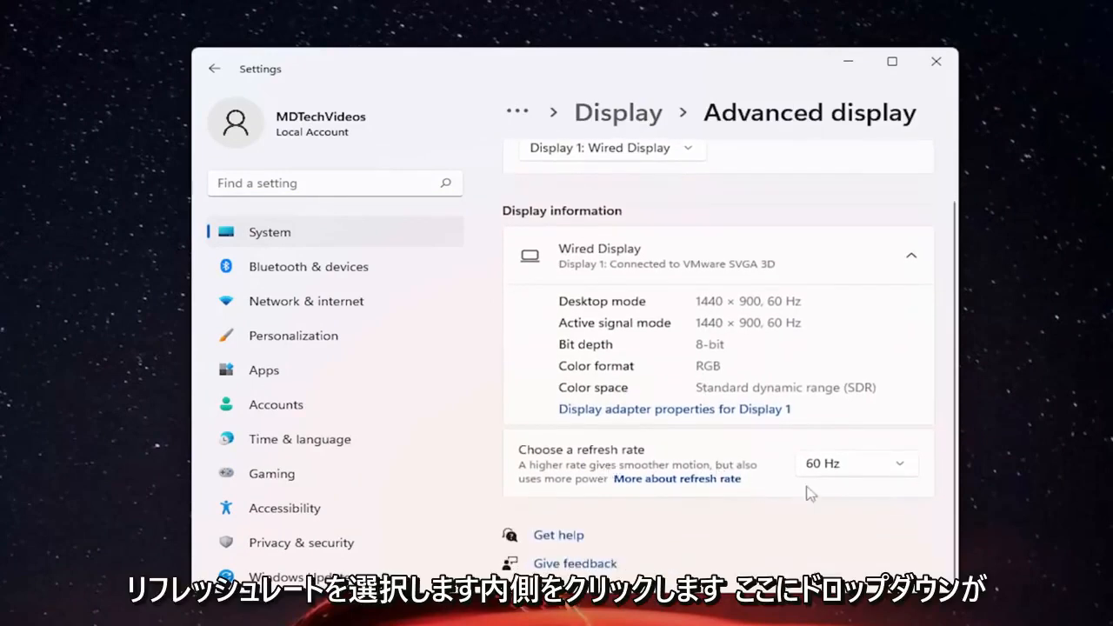
left_click(855, 463)
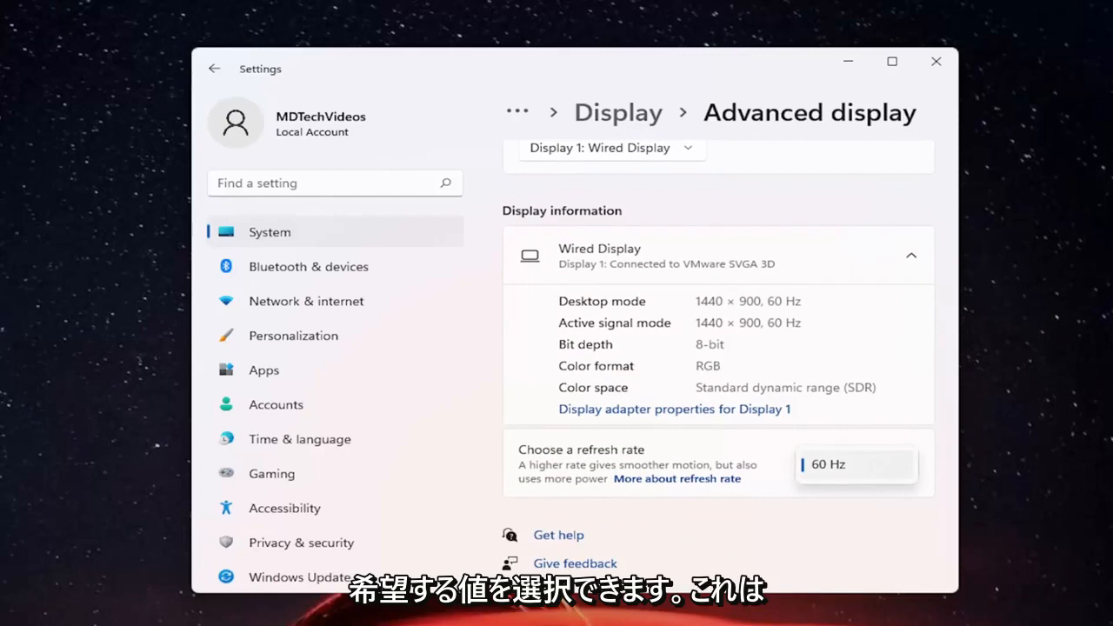
mouse_move(857, 490)
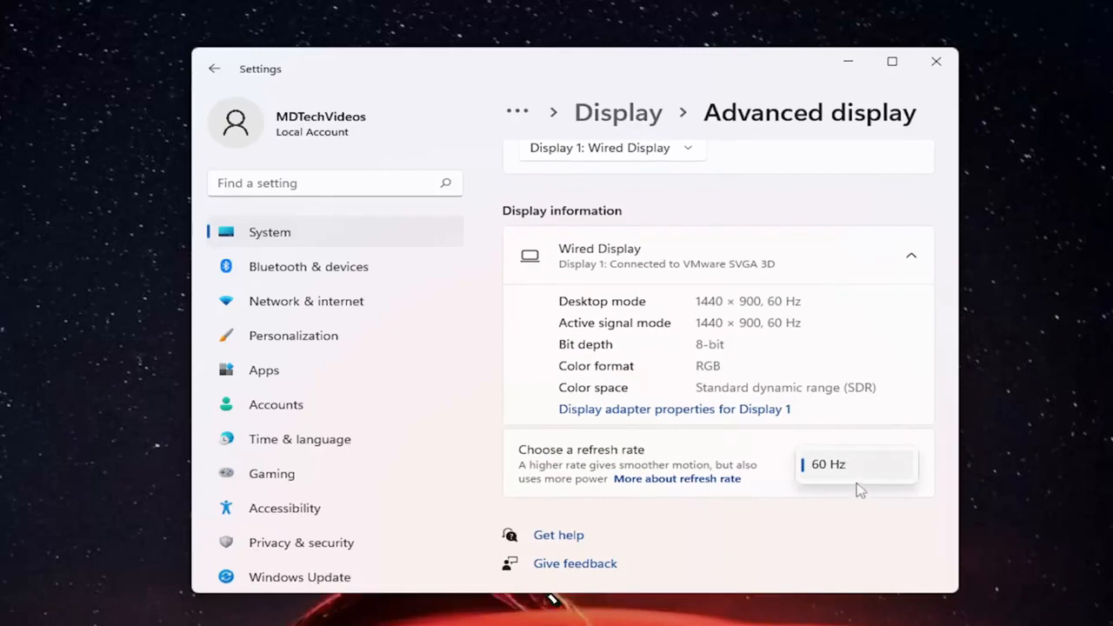